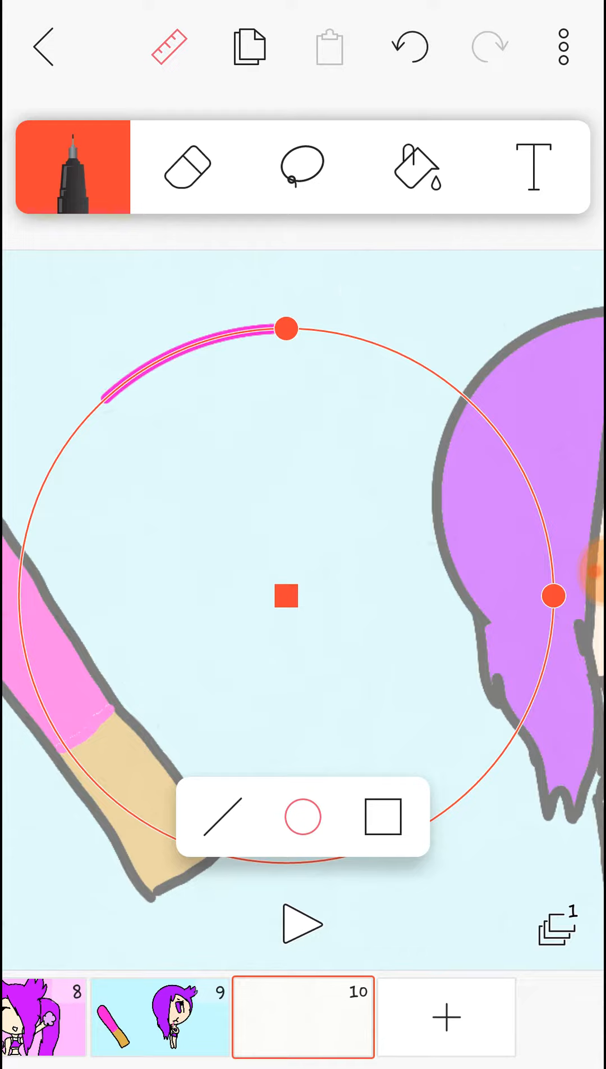
Step: Choose black in the Color picker for the head circle's outline
left_click(71, 167)
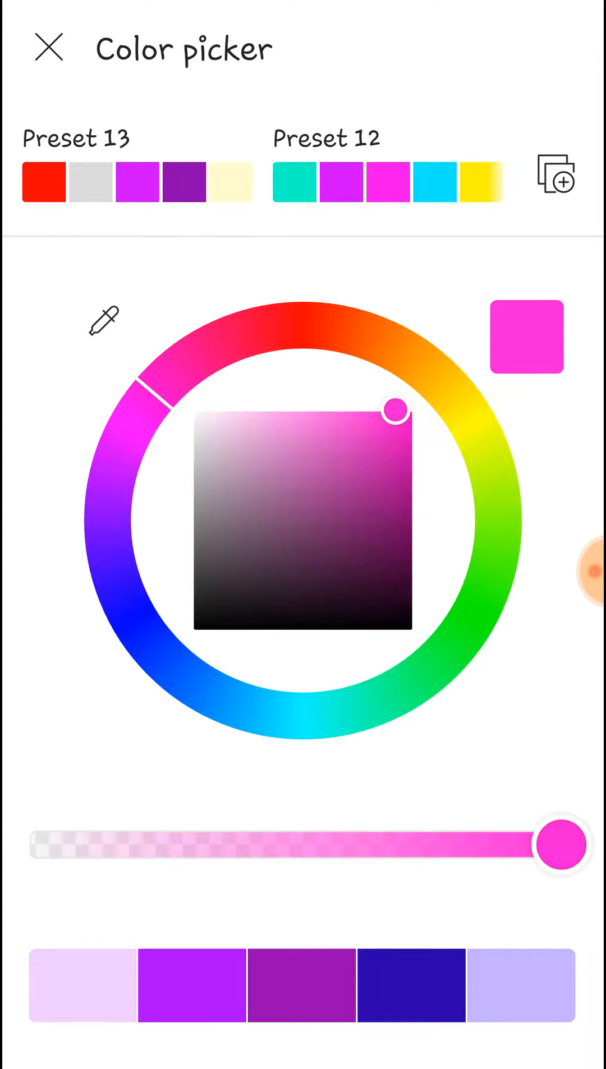
left_click(48, 48)
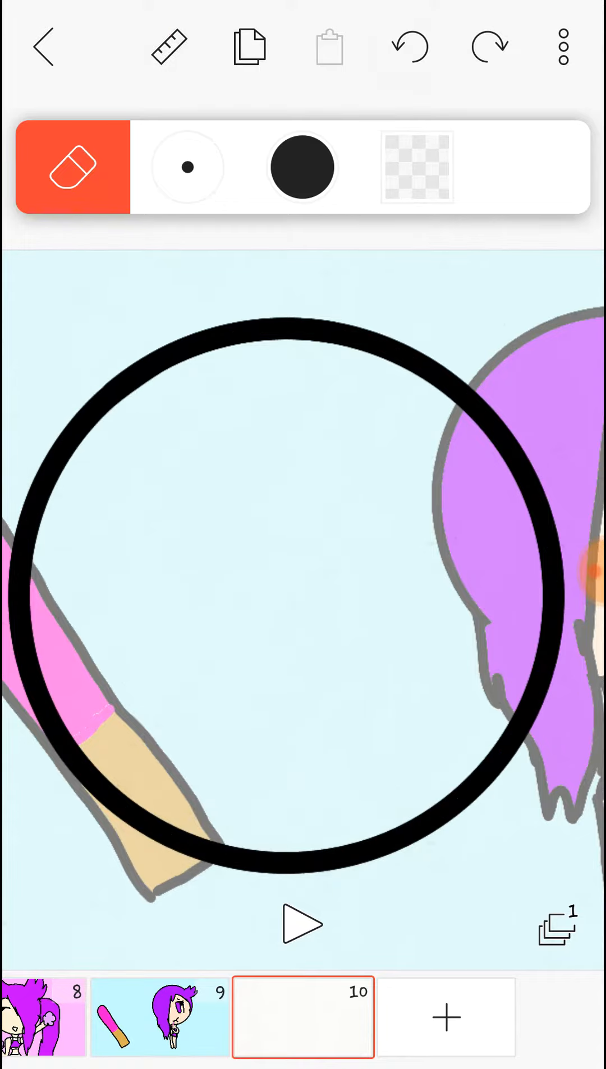
Step: Draw spiky black hair strokes above the circle, then erase a gap in its lower edge
left_click(170, 46)
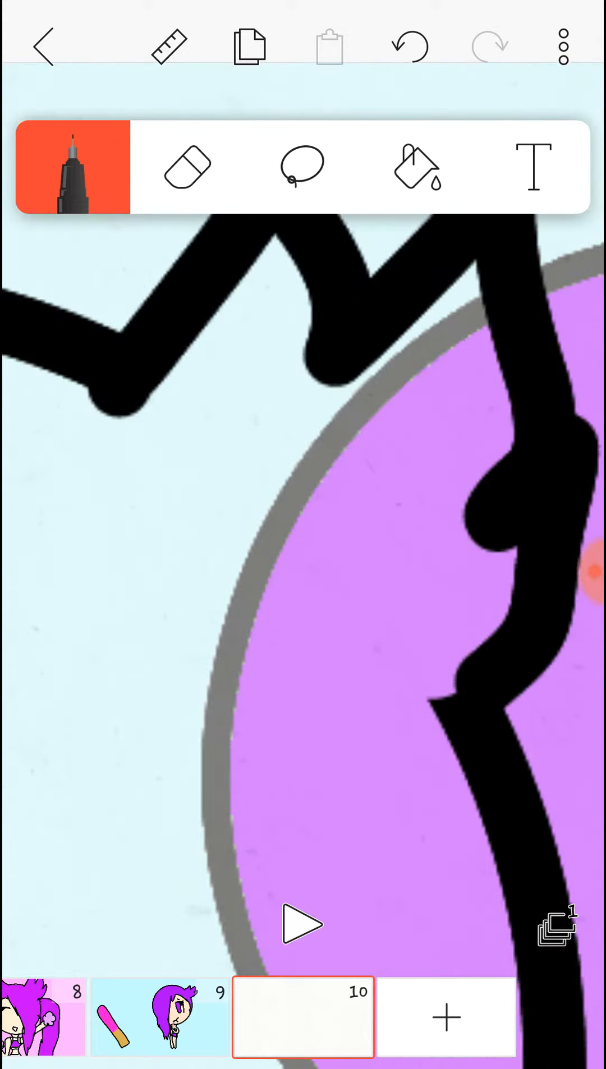
left_click(187, 167)
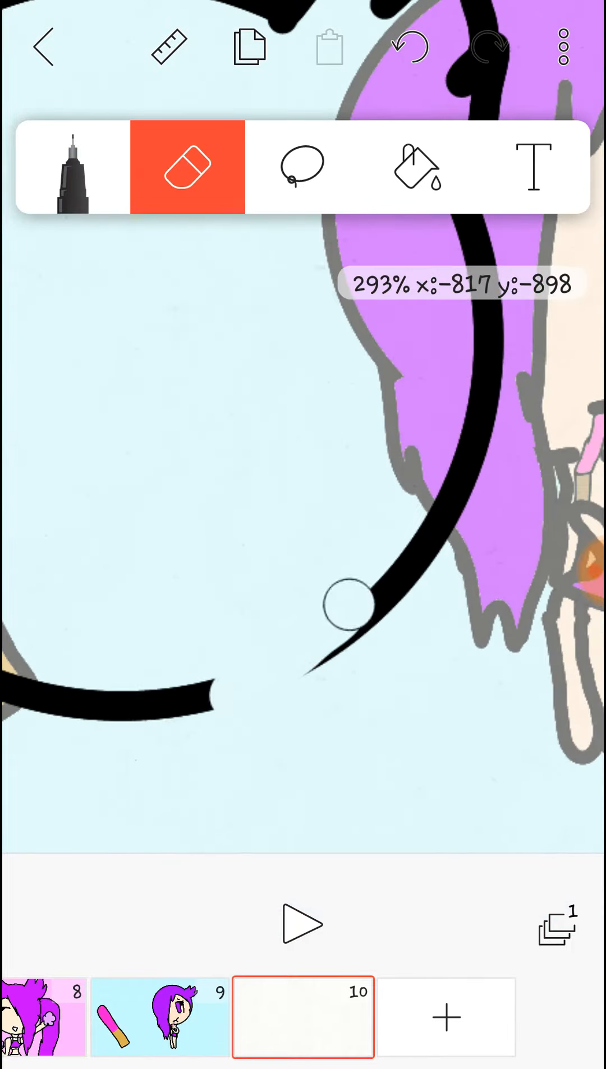
Step: Draw the face, closed eyes, open mouth and shoulder lines with the black pen
left_click(71, 167)
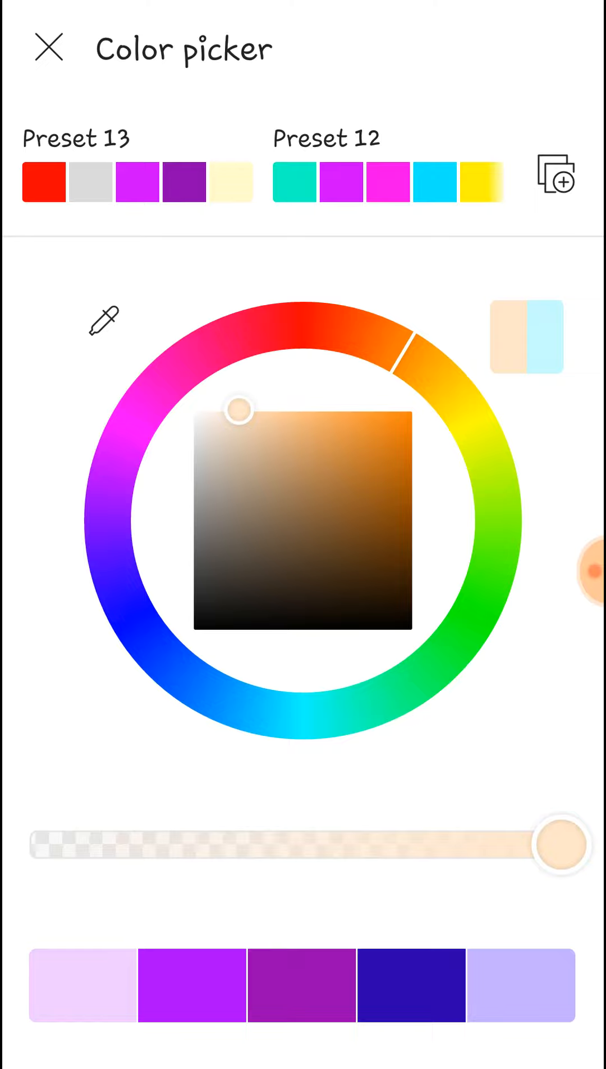
Step: Confirm the peach skin colour and adjust the pen's stroke and colour settings
left_click(49, 48)
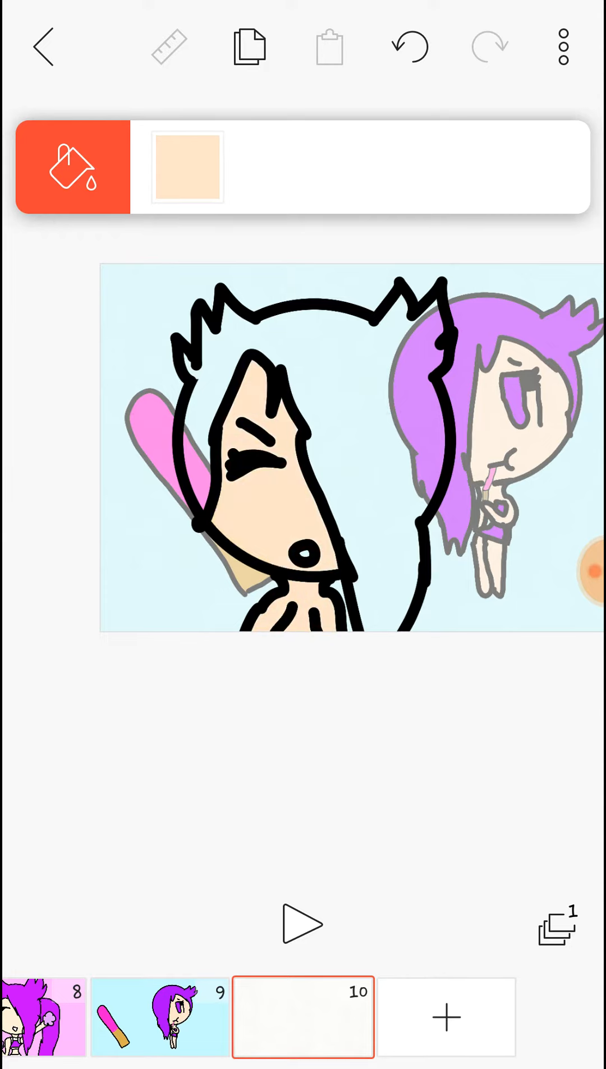
left_click(187, 167)
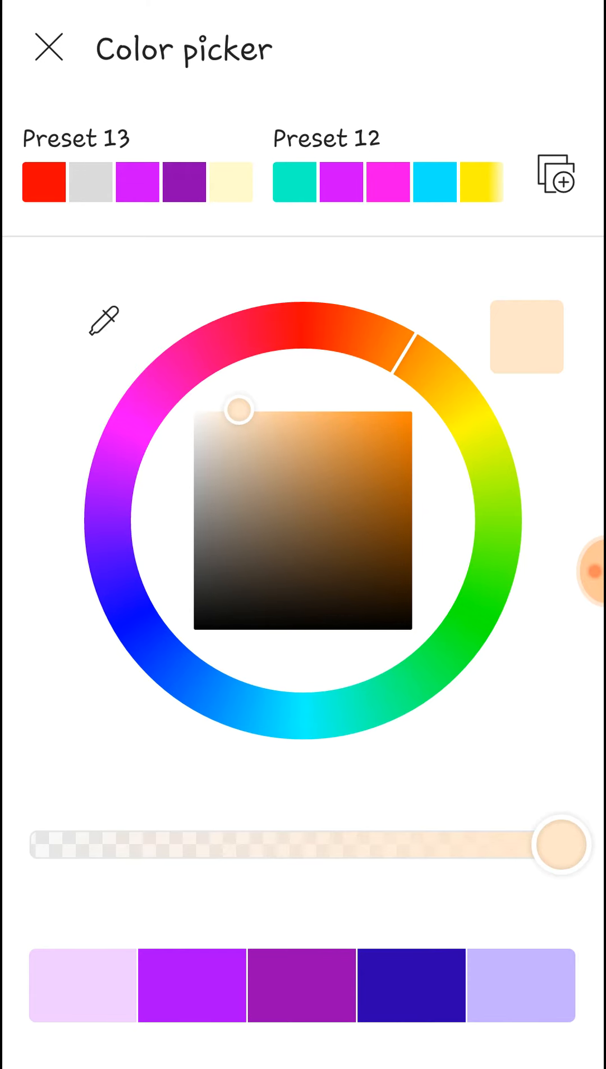
left_click(48, 48)
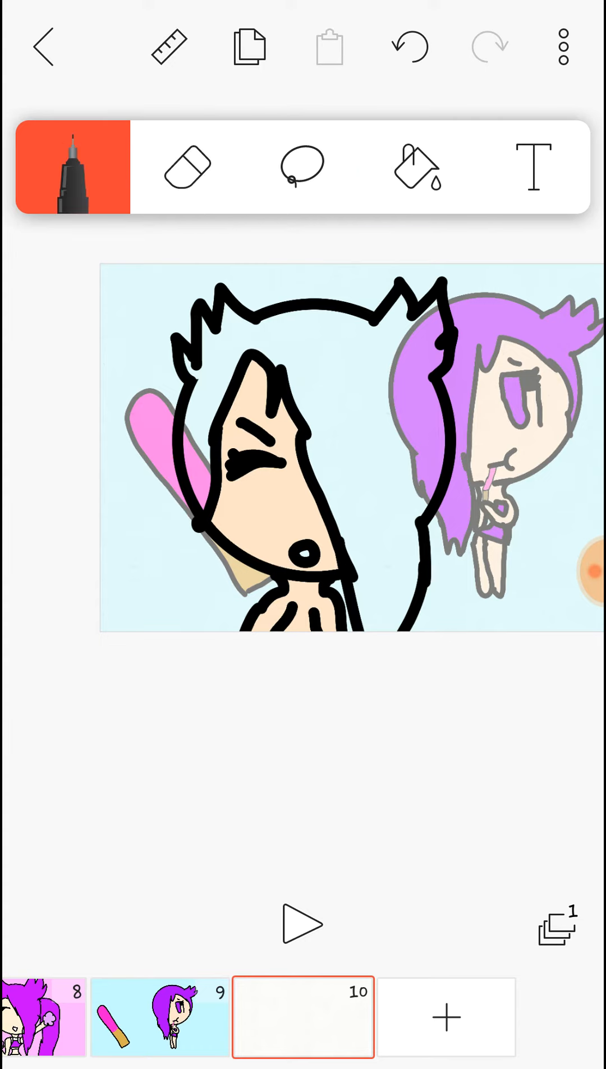
left_click(71, 167)
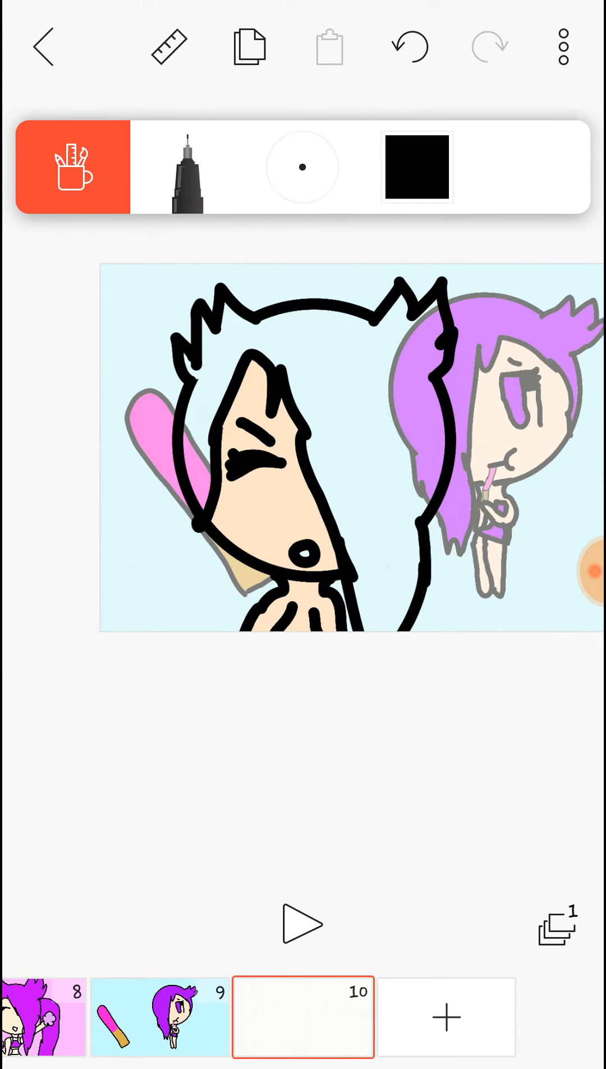
left_click(418, 168)
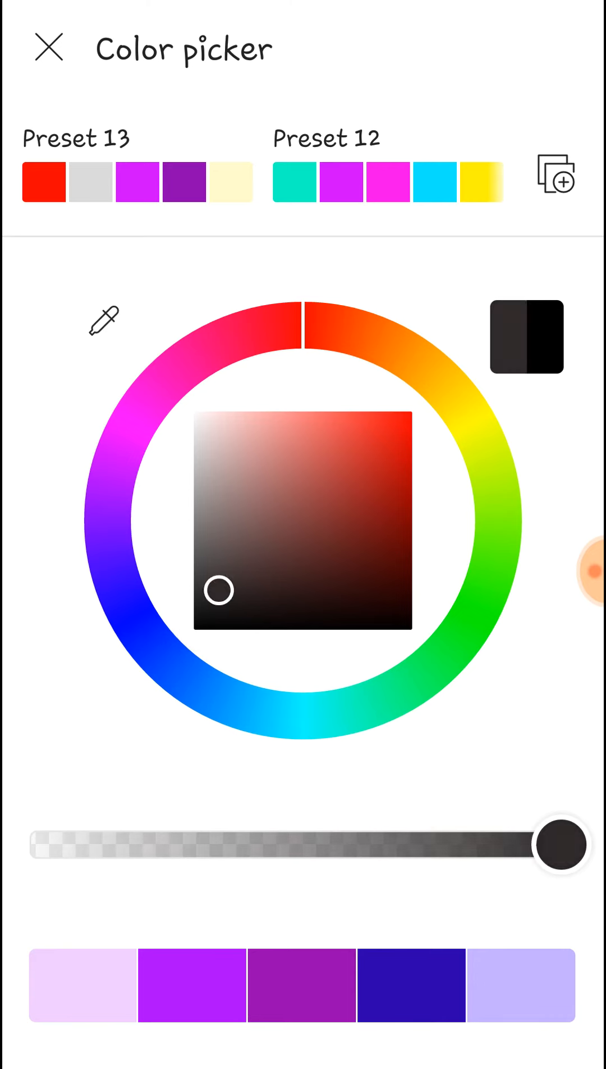
left_click(48, 48)
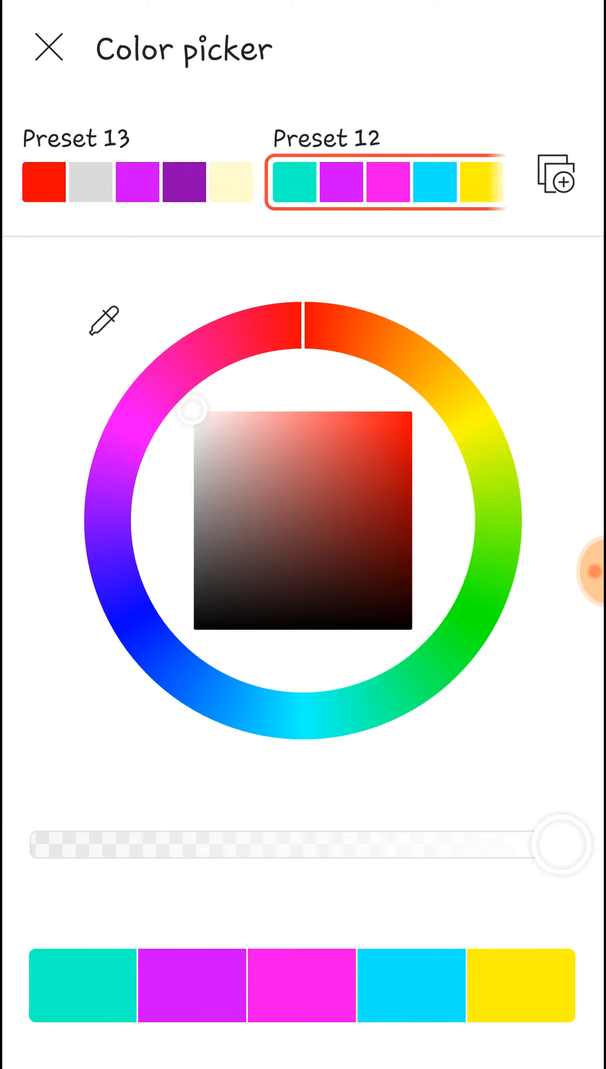
Step: Fill the face and neck with the paint bucket using a lighter cream skin colour
left_click(48, 49)
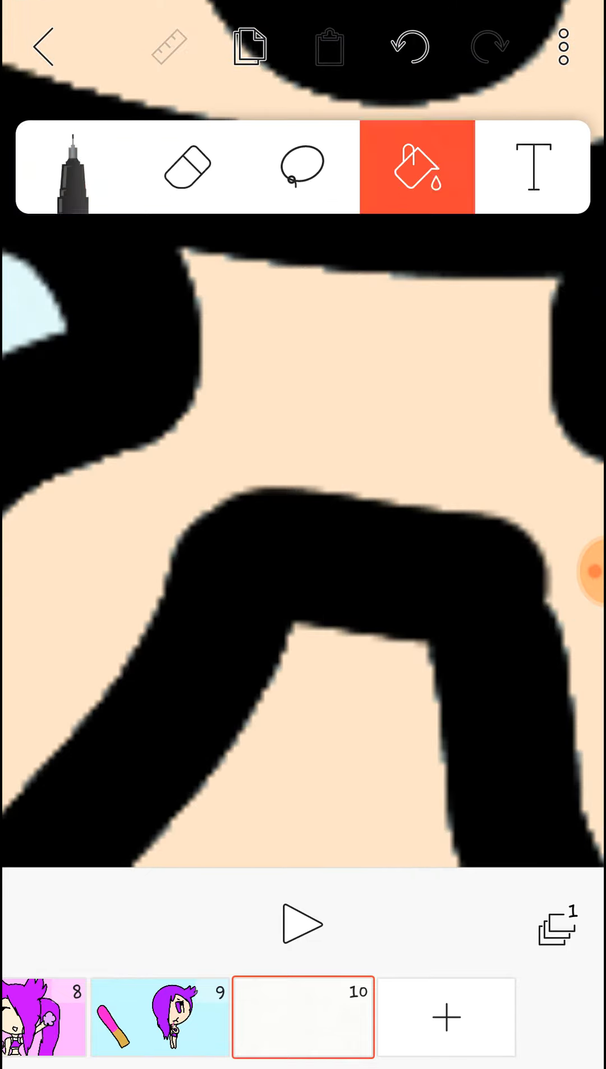
left_click(416, 167)
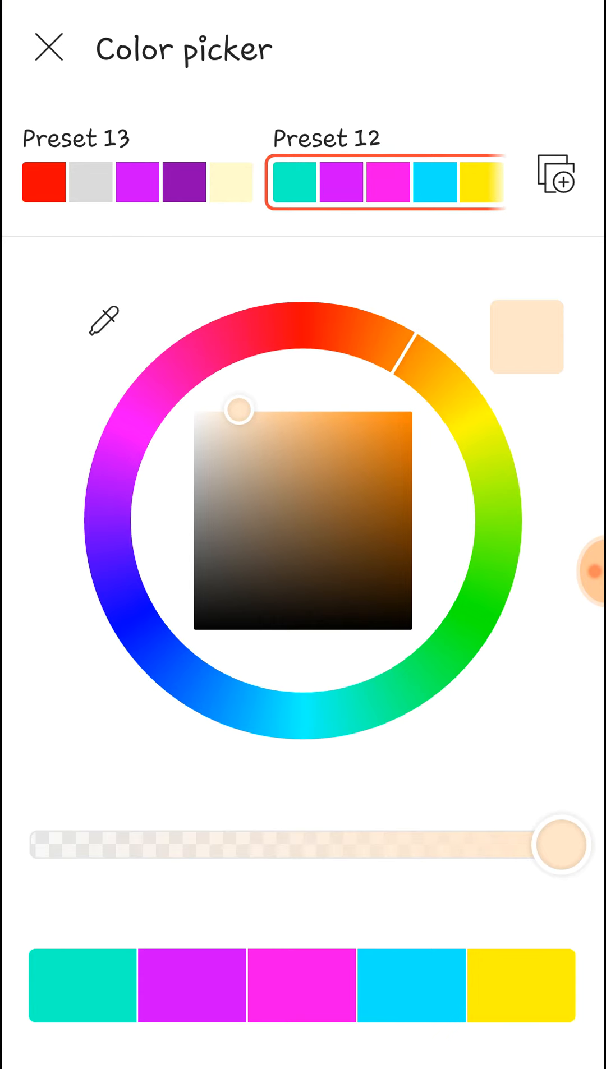
left_click(49, 48)
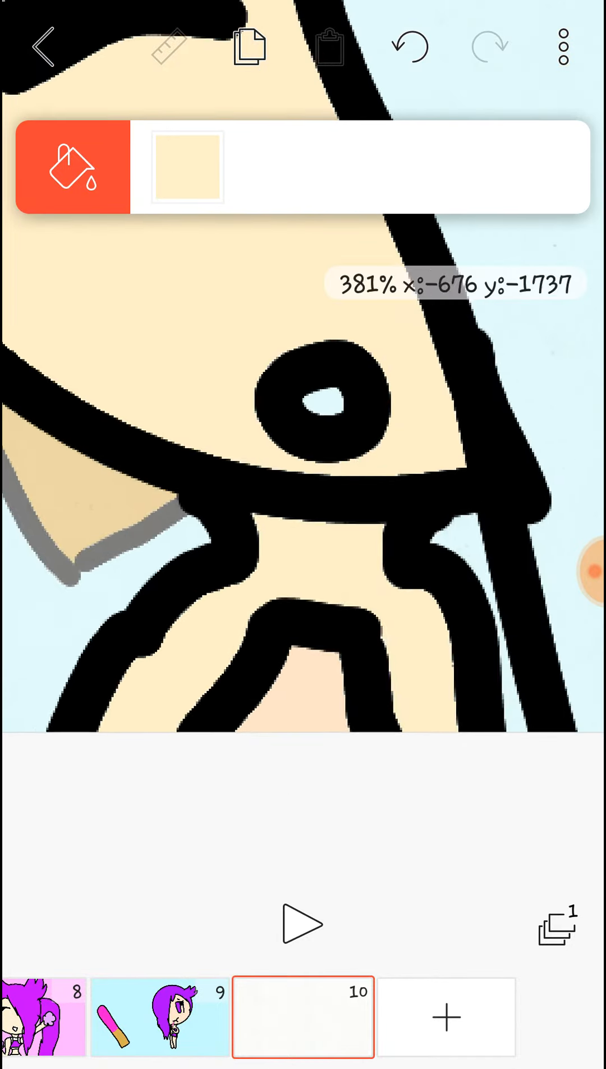
left_click(186, 168)
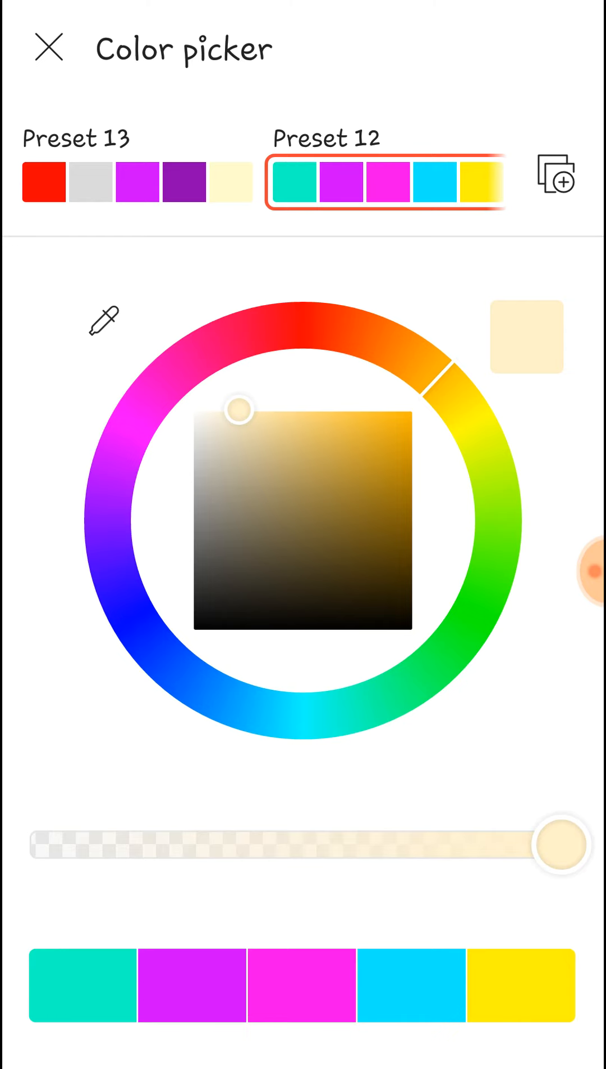
left_click(48, 49)
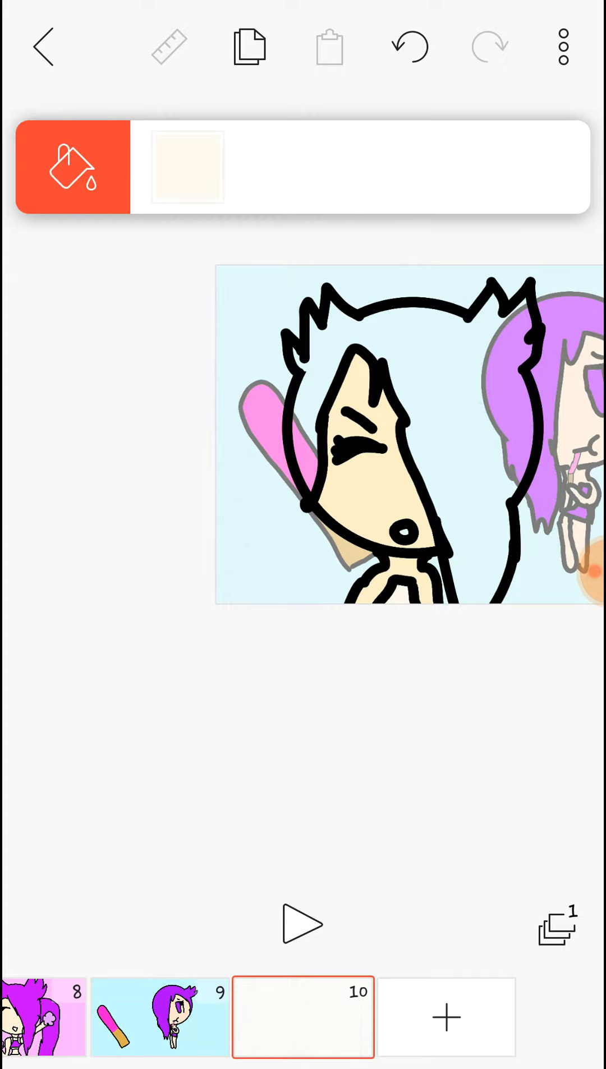
Step: Fill the hair with magenta and the background with light pink
left_click(188, 167)
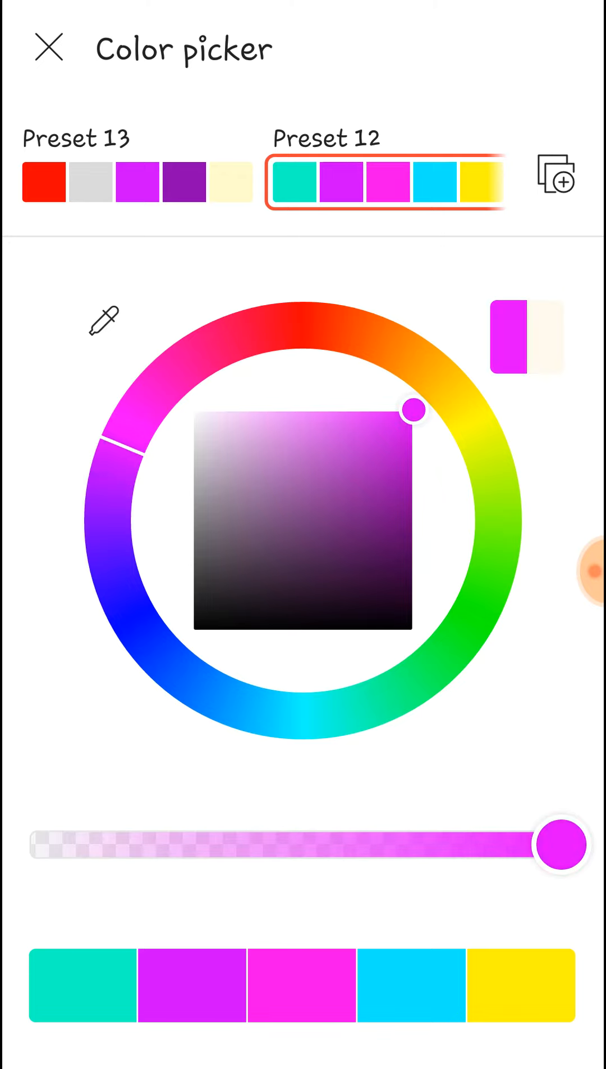
left_click(48, 48)
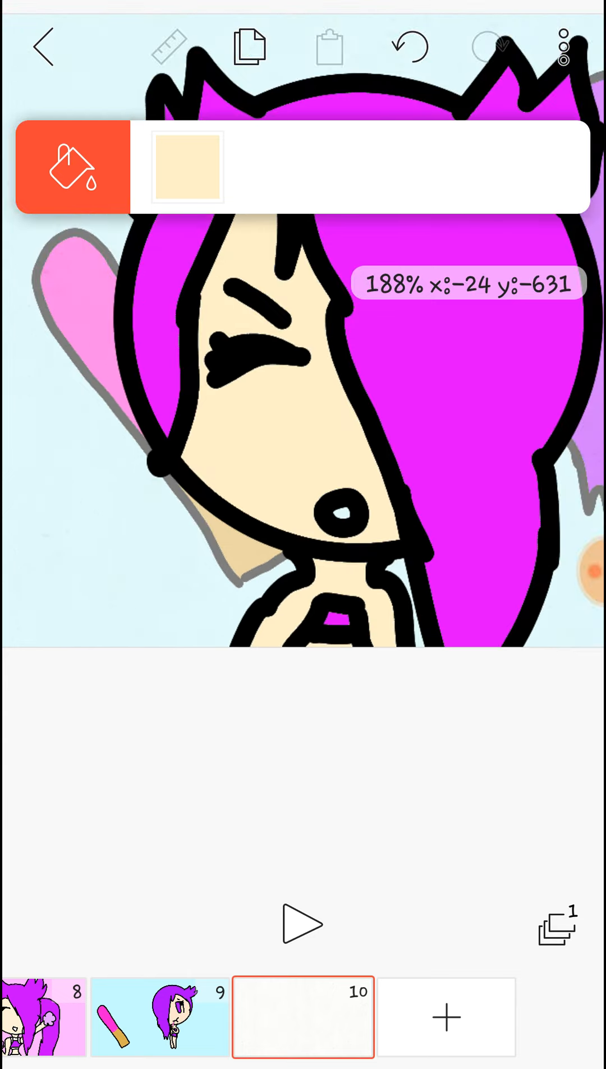
left_click(188, 168)
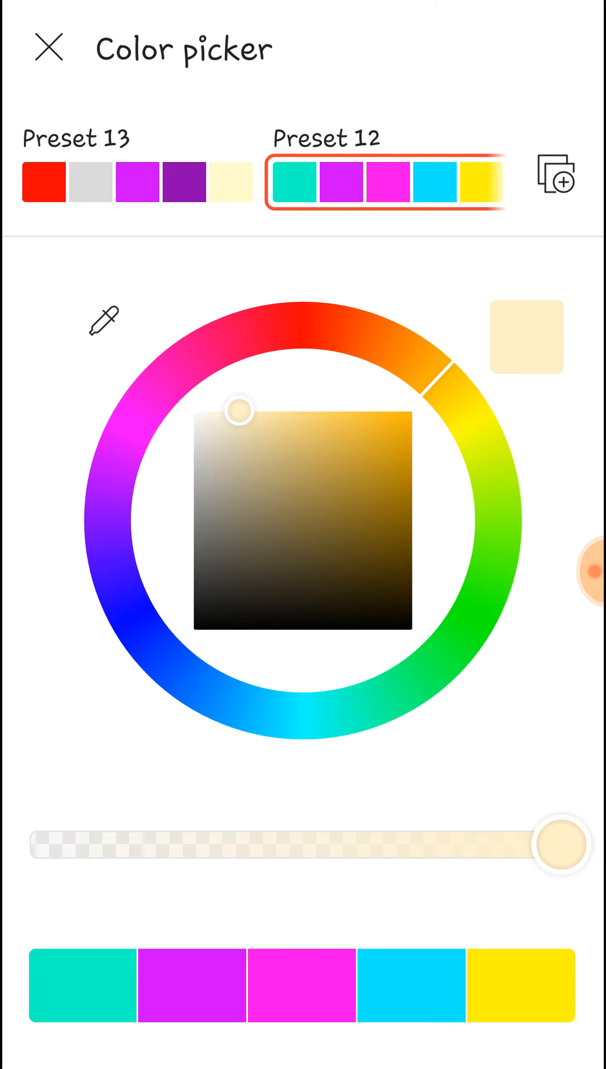
left_click(49, 50)
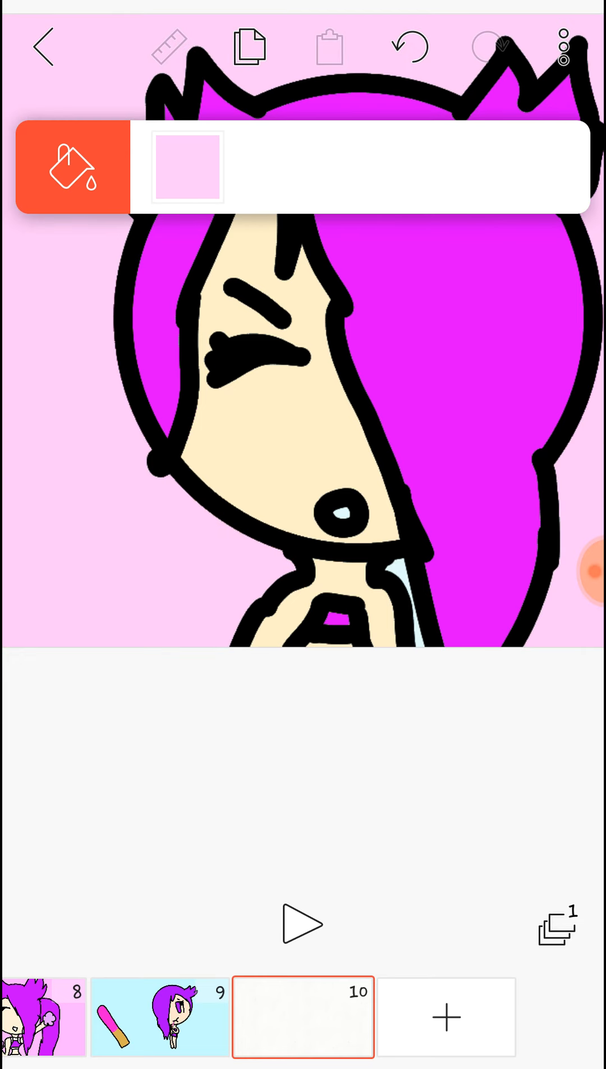